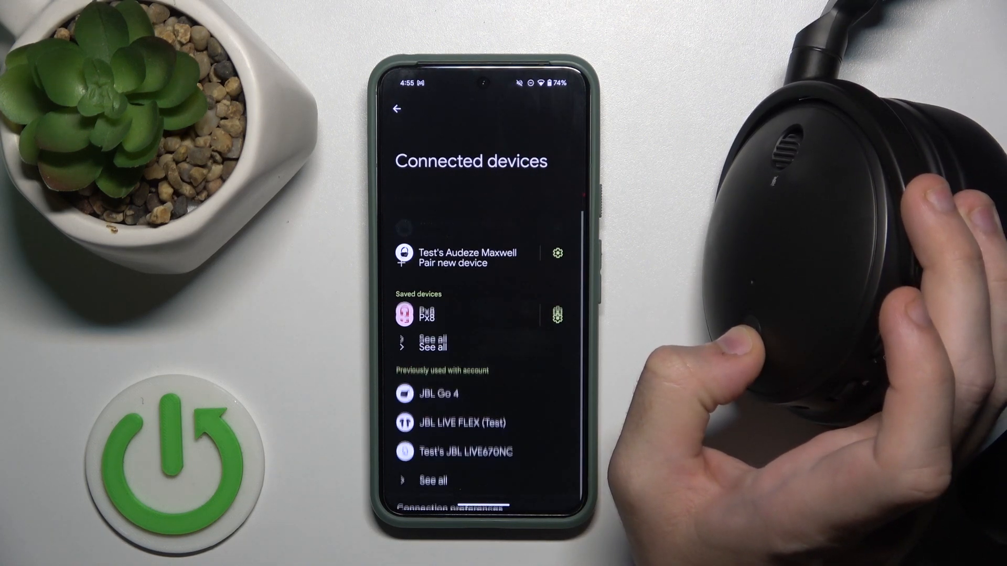
# - Connect Test's Audeze Maxwell from saved devices and launch the Audeze HQ app
pyautogui.scroll(3)
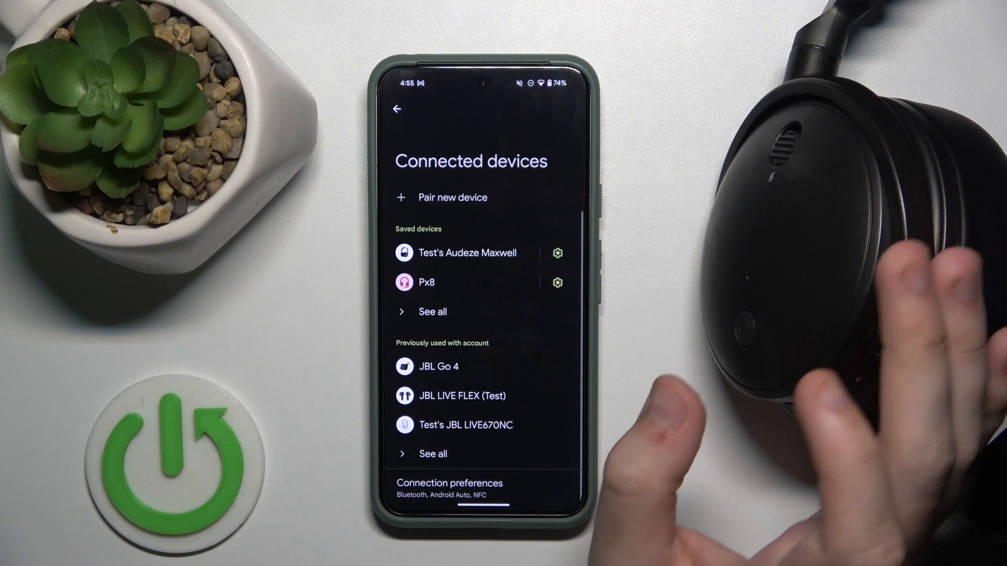
pyautogui.click(467, 252)
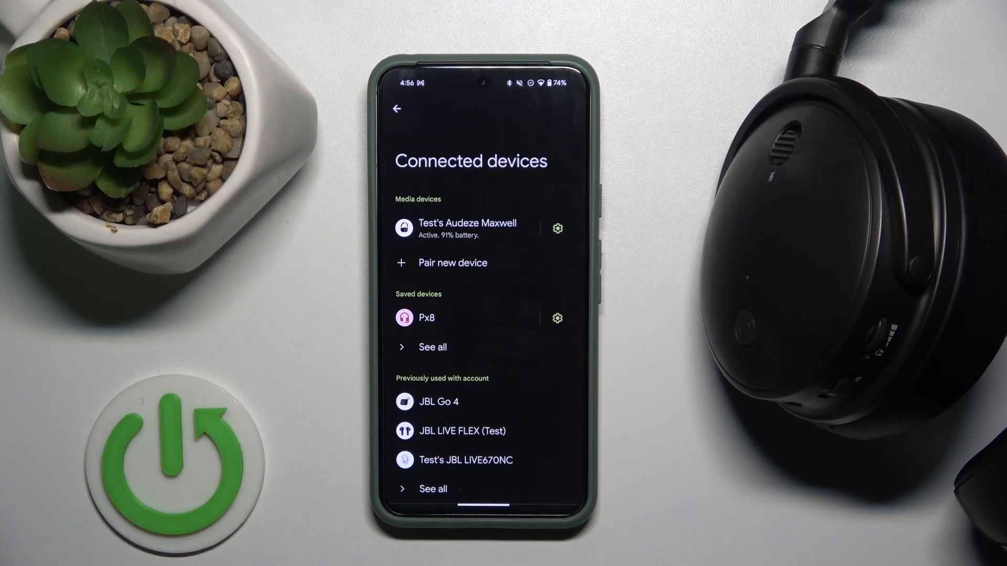
pyautogui.moveTo(616, 462)
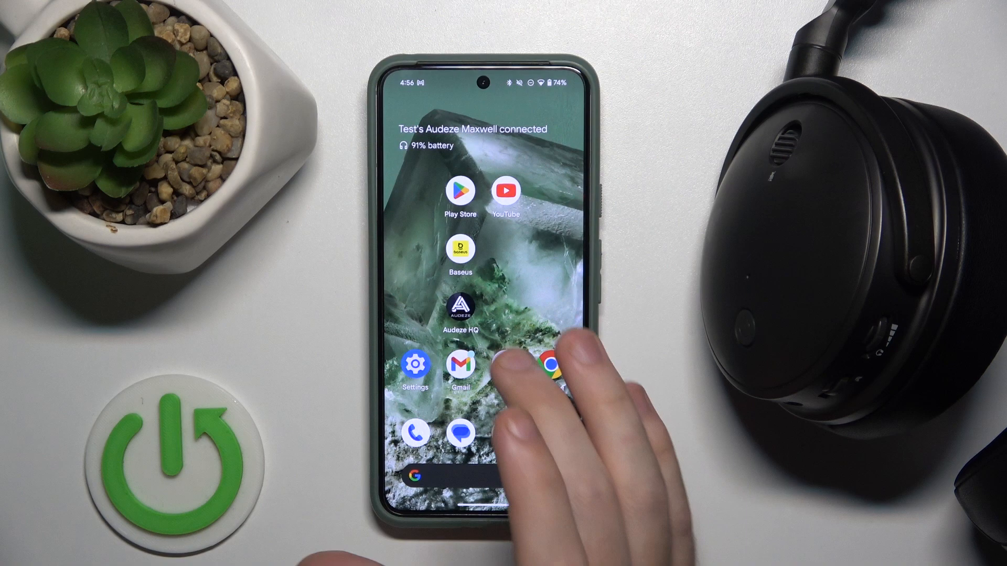
pyautogui.click(460, 312)
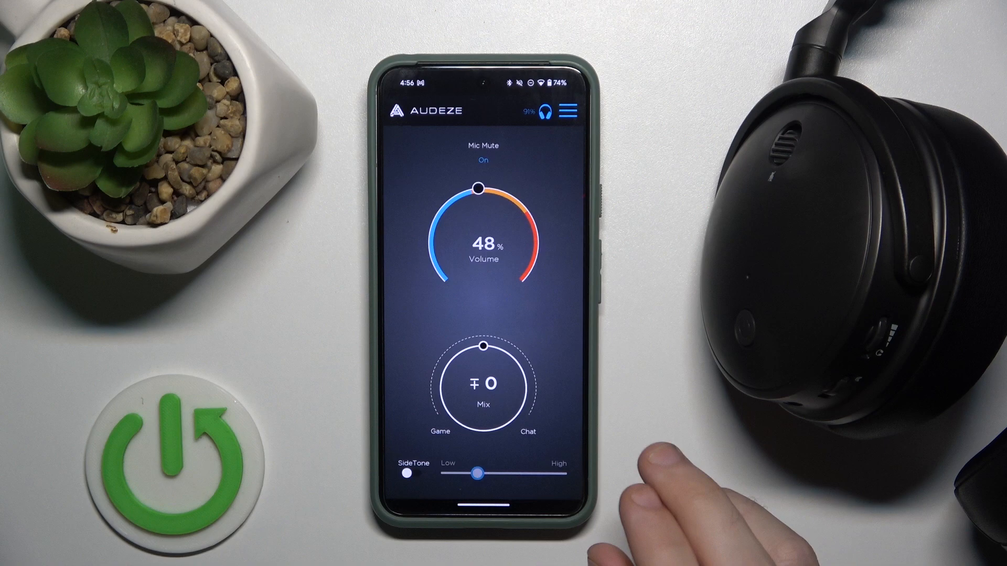
# - Factory reset the Maxwell from Audeze HQ's SETTING page, confirming with YES
pyautogui.click(551, 111)
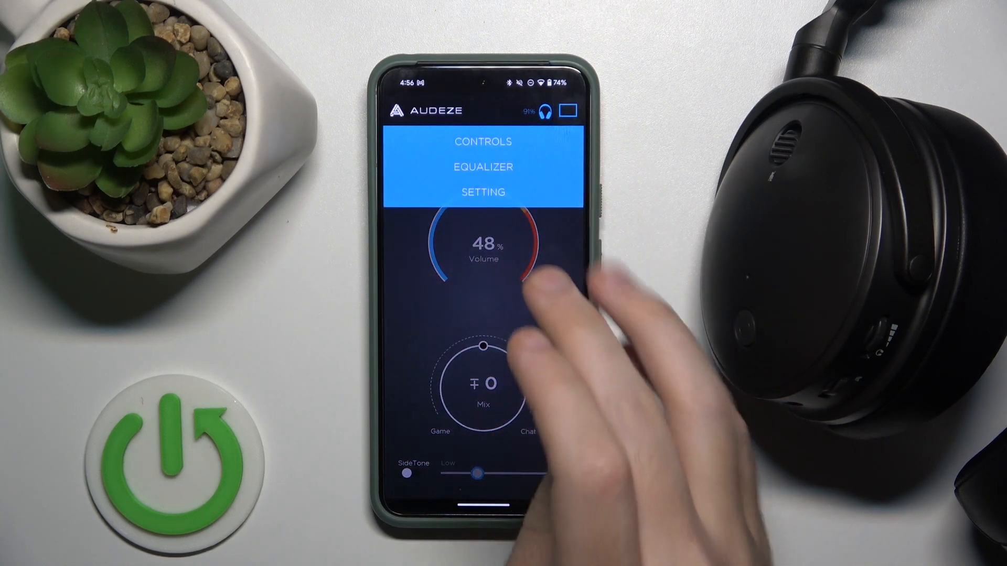
pyautogui.click(483, 192)
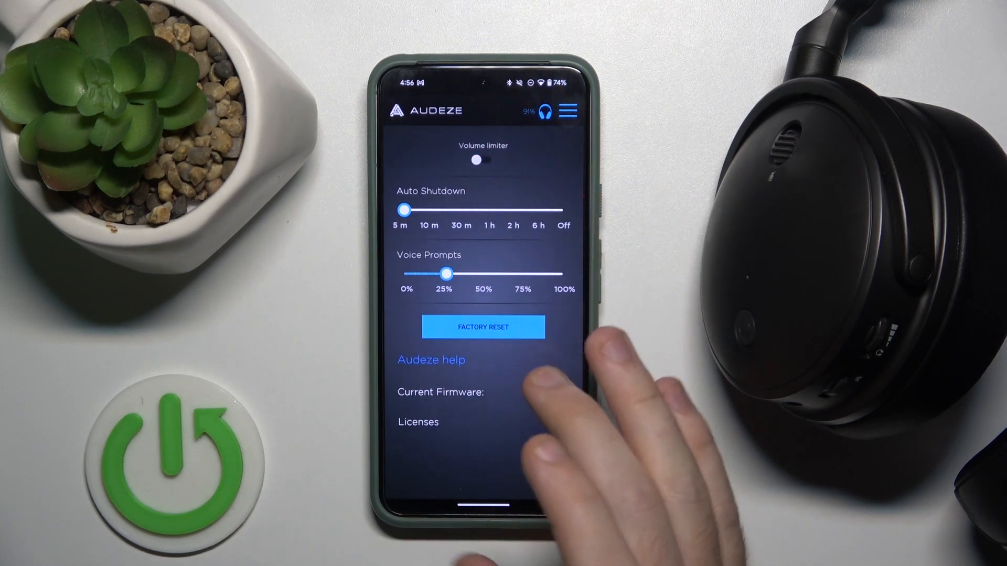
pyautogui.click(483, 327)
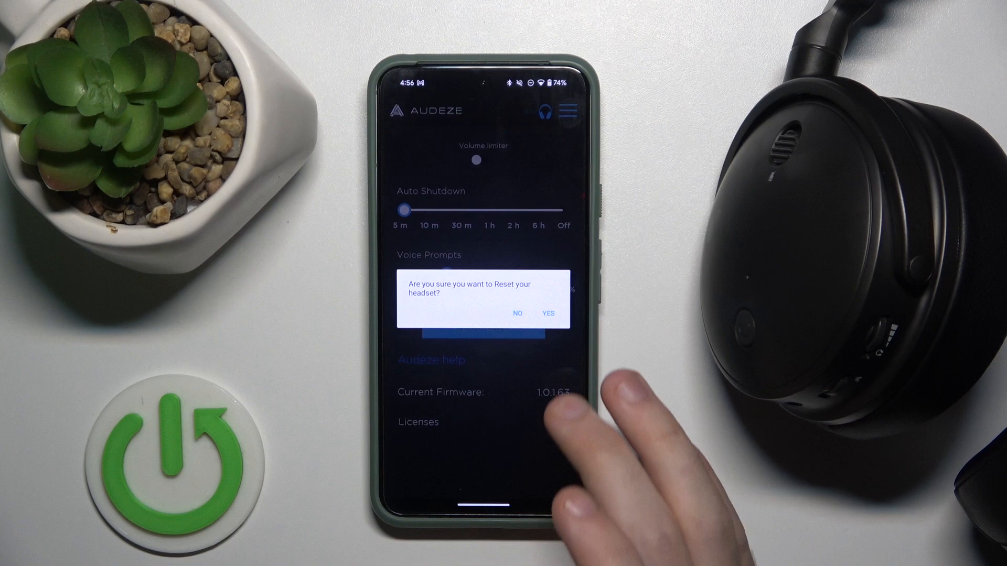
pyautogui.click(517, 313)
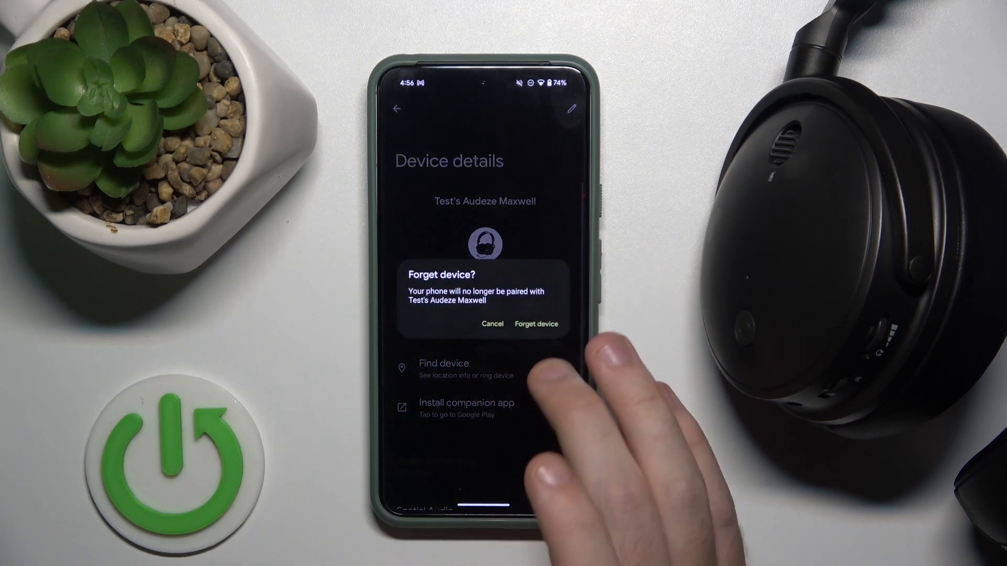
# - Confirm Forget device for Test's Audeze Maxwell
pyautogui.click(537, 324)
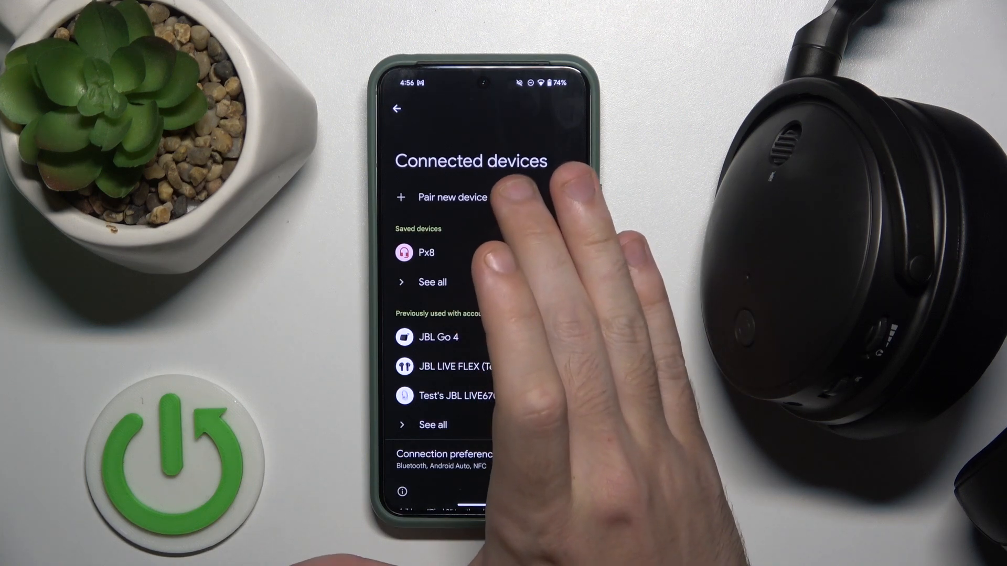
# - Pair Audeze Maxwell BT from the Pair new device list
pyautogui.click(451, 197)
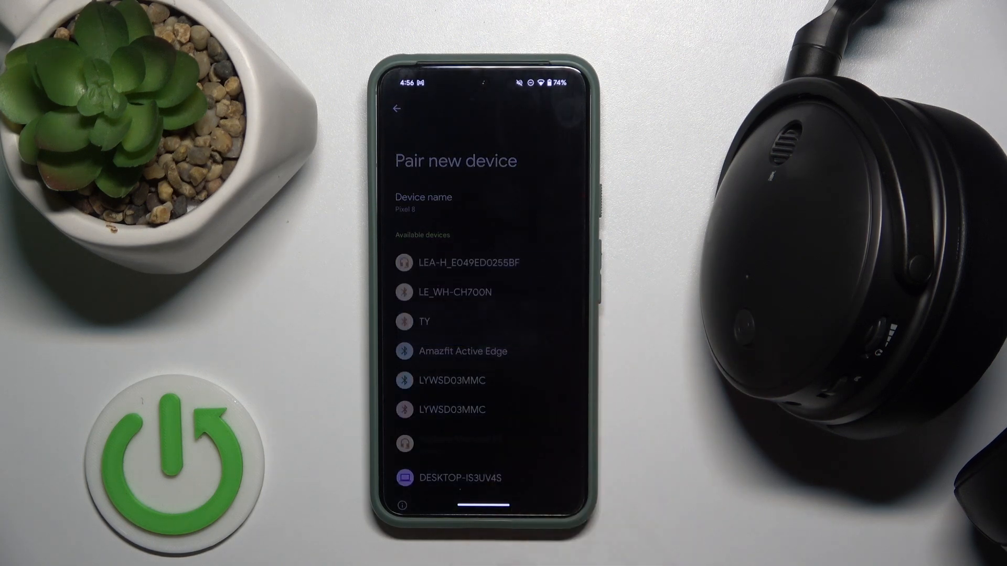
pyautogui.click(397, 109)
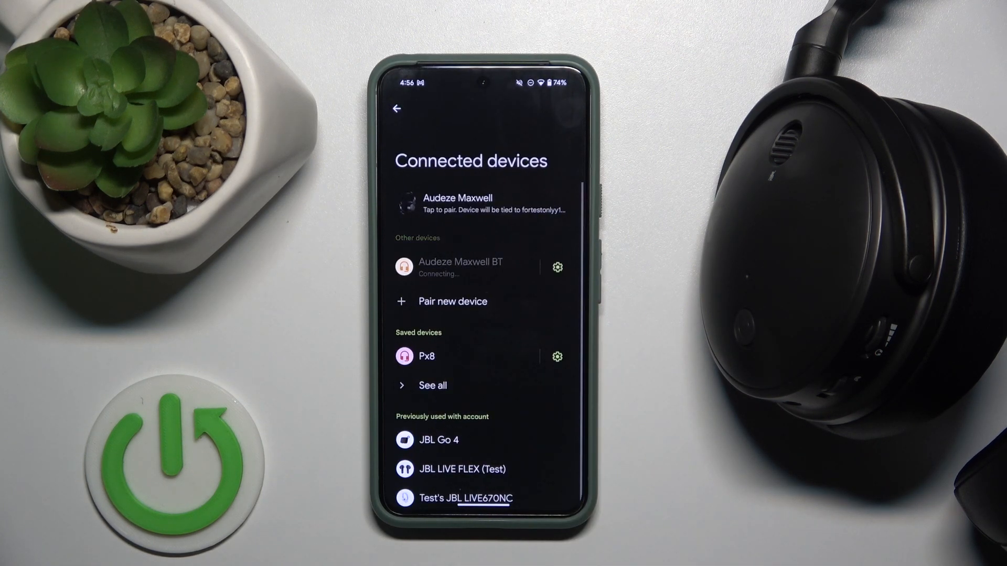
pyautogui.scroll(3)
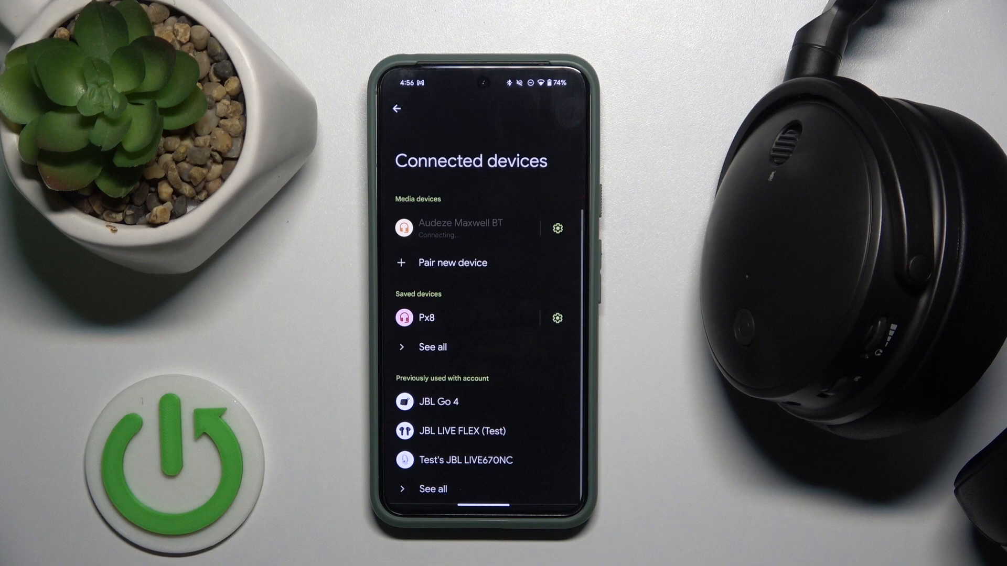